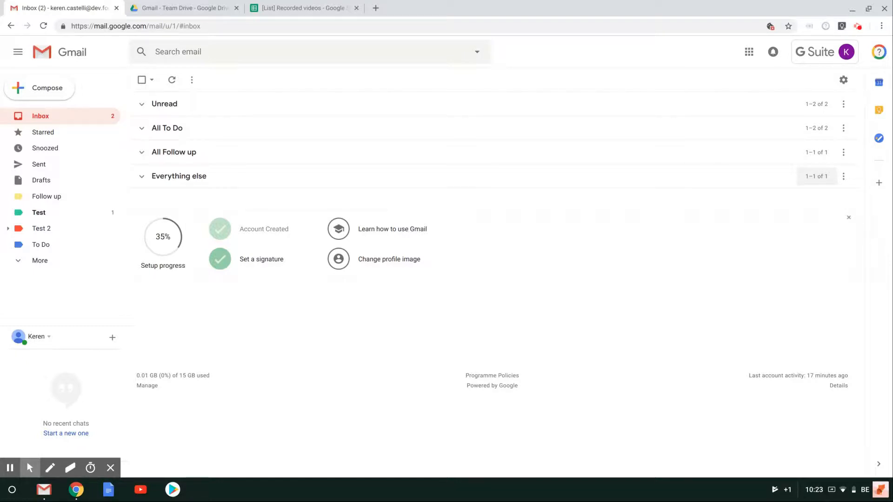
# Expand the inbox's Everything else section to reveal the 'test' conversation
pyautogui.click(179, 176)
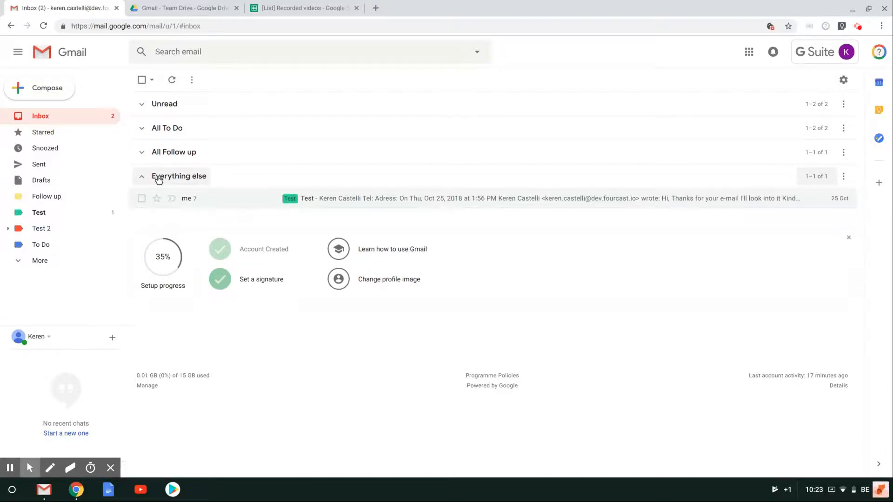
pyautogui.moveTo(183, 165)
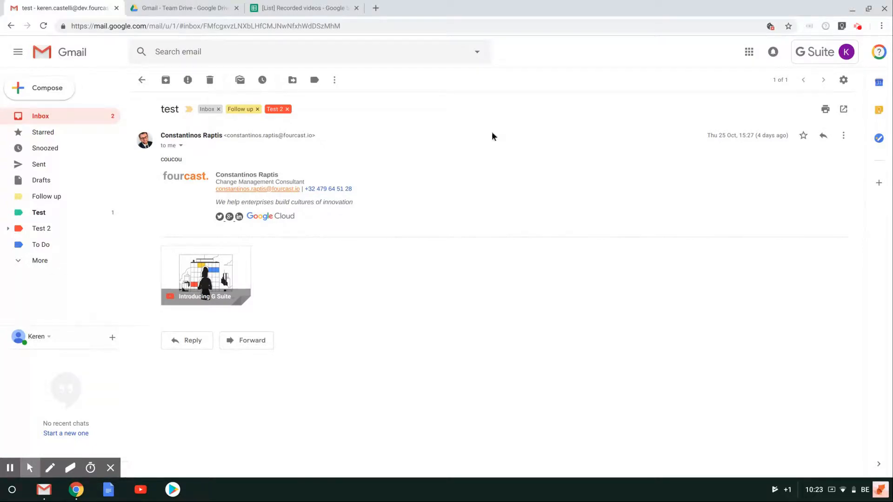
pyautogui.moveTo(495, 141)
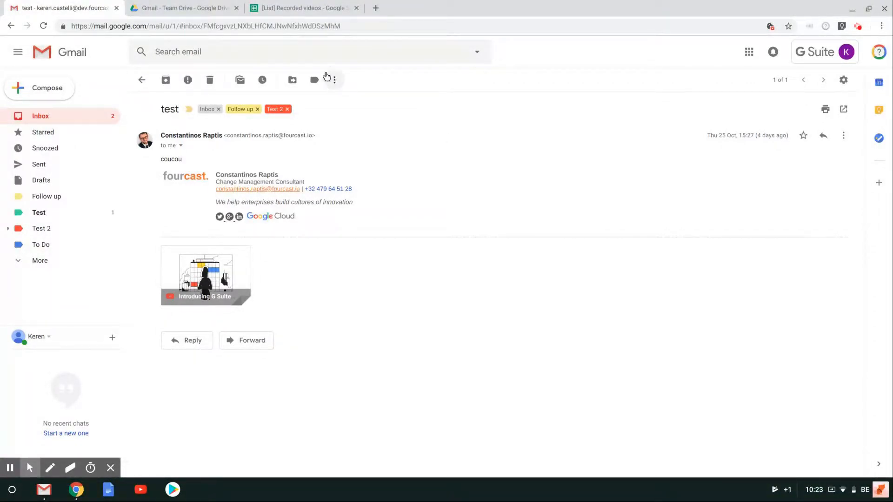
# Start a calendar event from the 'test' email via More > Create event
pyautogui.click(334, 79)
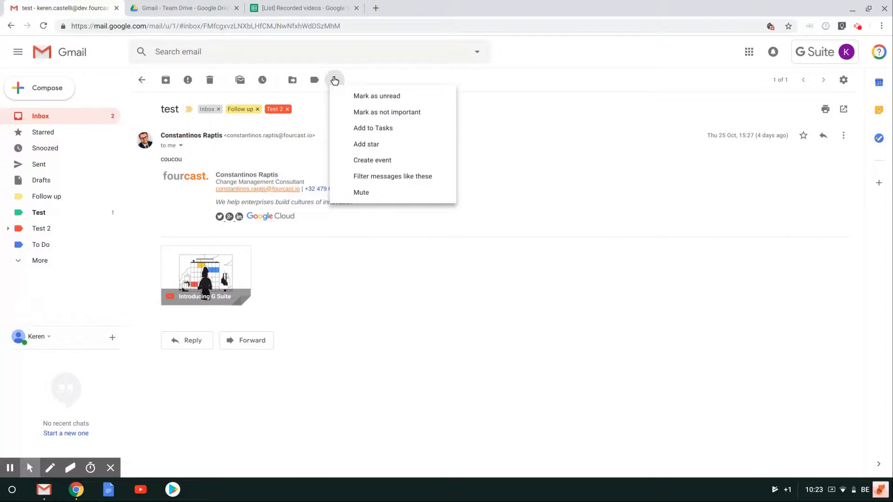
pyautogui.moveTo(372, 160)
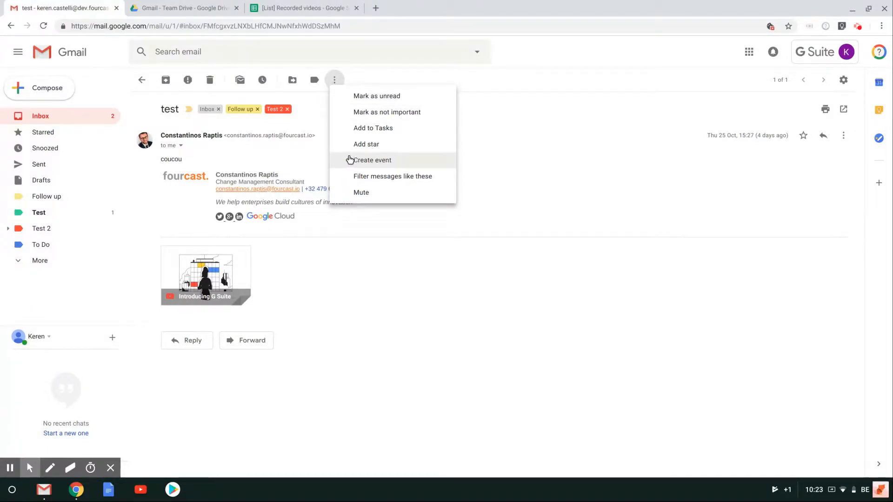
pyautogui.moveTo(377, 160)
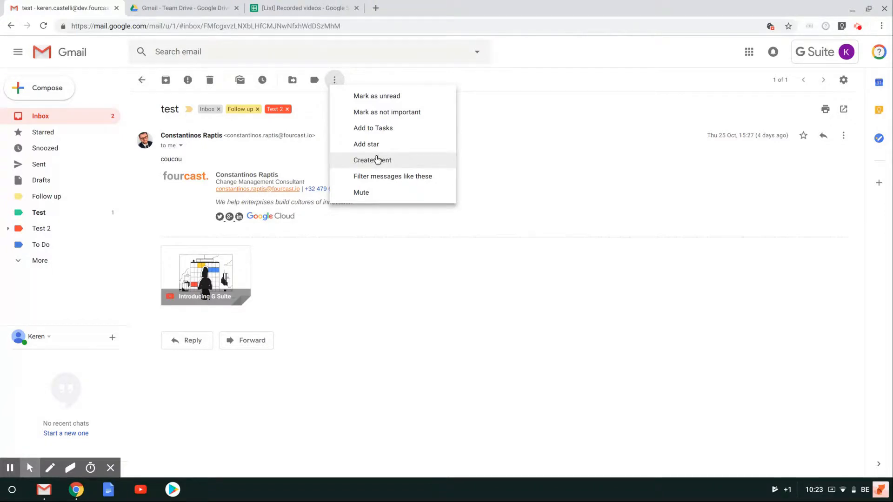
pyautogui.click(372, 160)
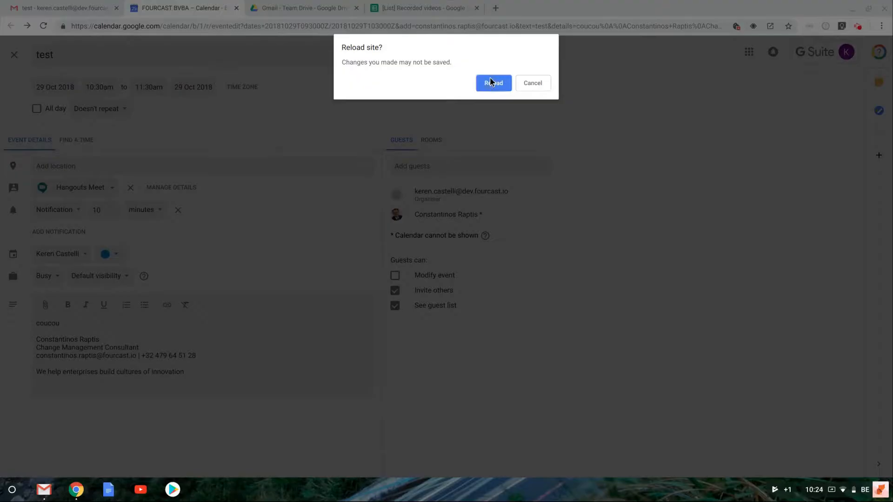
# Reload the Calendar draft page and dismiss the Hangouts Meet conferencing tip
pyautogui.click(493, 83)
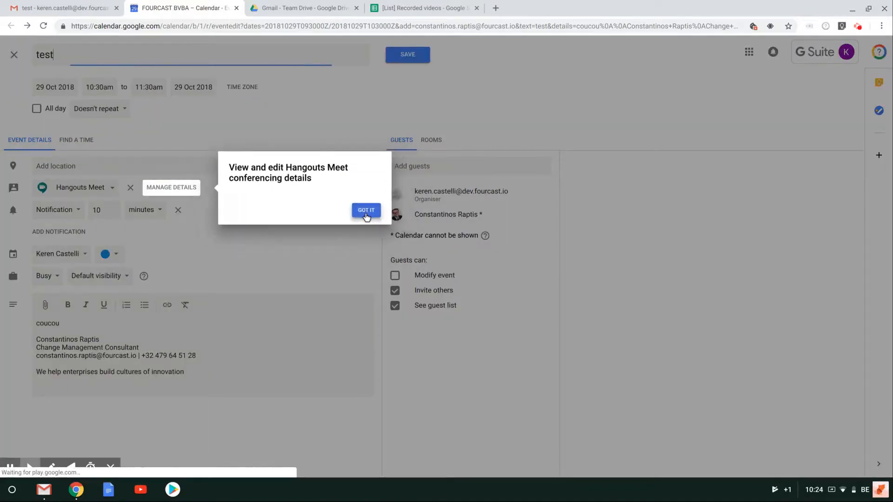
pyautogui.click(366, 209)
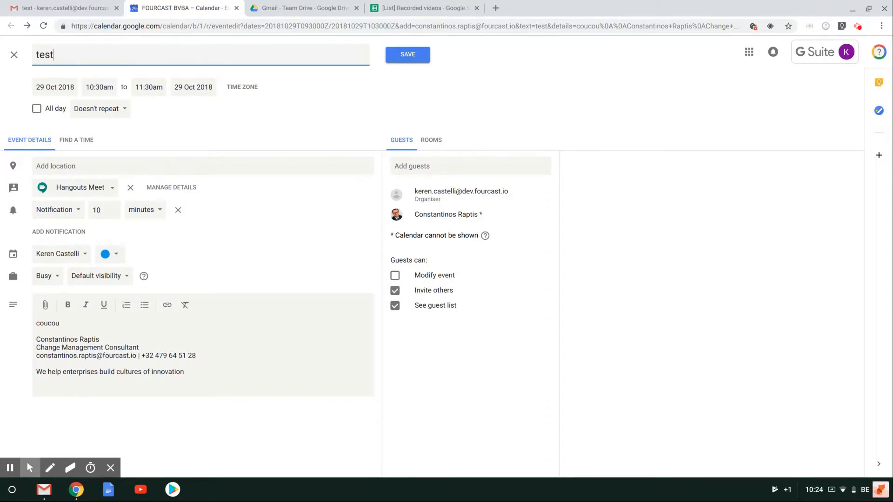
pyautogui.moveTo(14, 54)
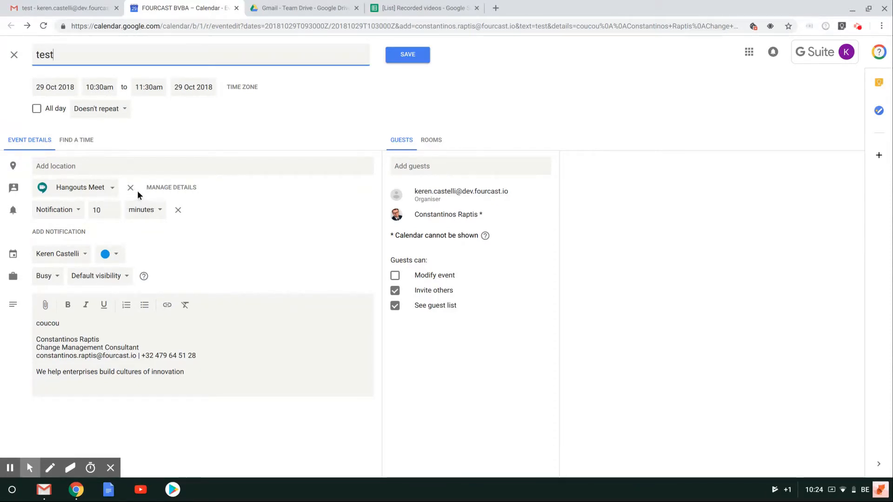
pyautogui.moveTo(130, 186)
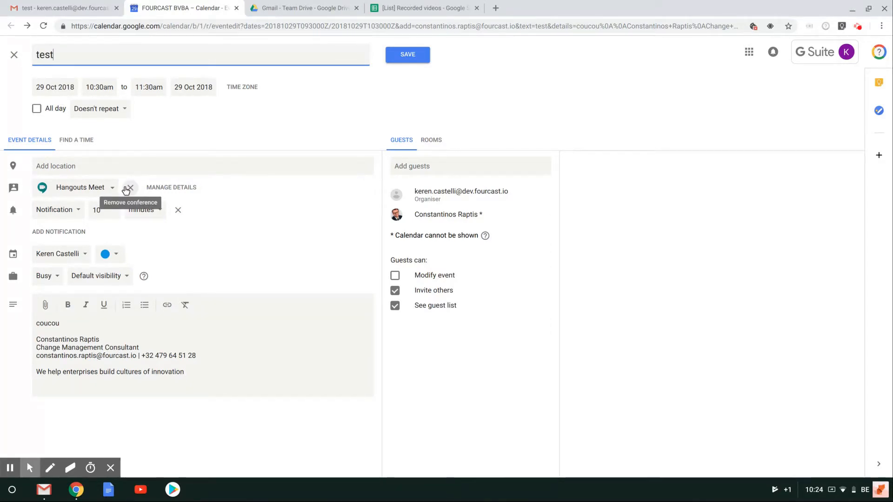
pyautogui.moveTo(265, 230)
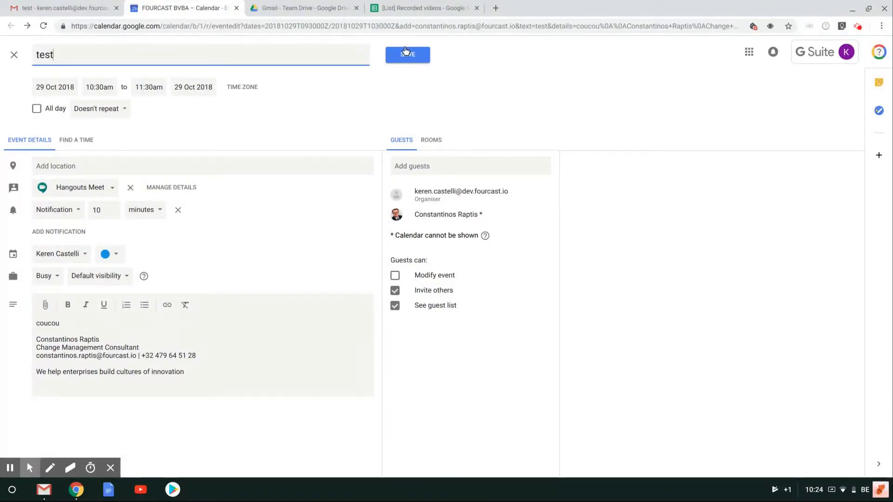
# Save the 'test' event, sending invitations and confirming the external guest
pyautogui.click(407, 54)
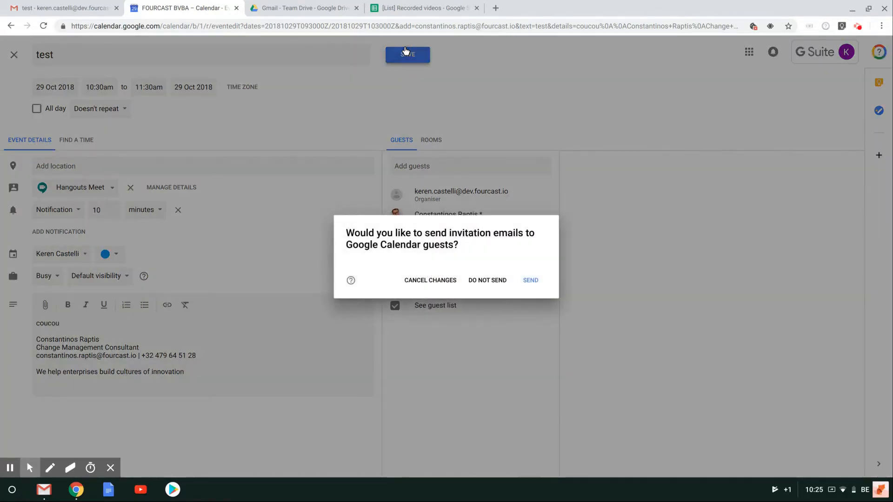
pyautogui.click(529, 280)
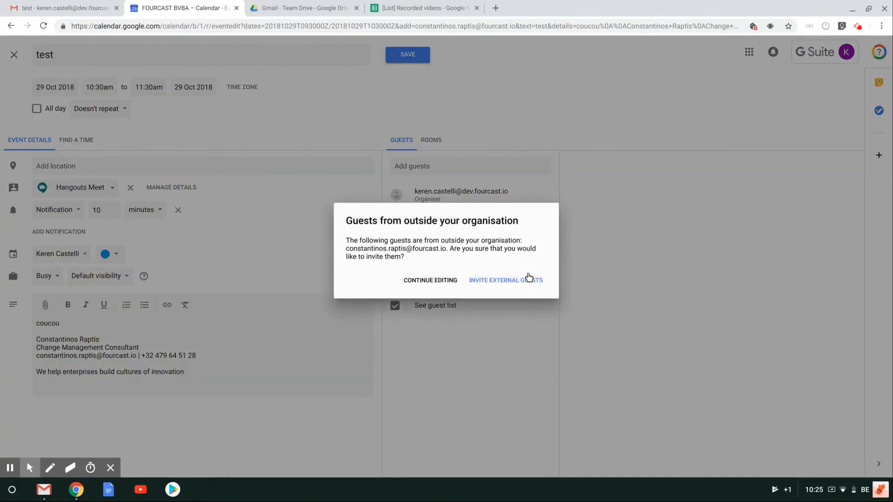
pyautogui.click(505, 280)
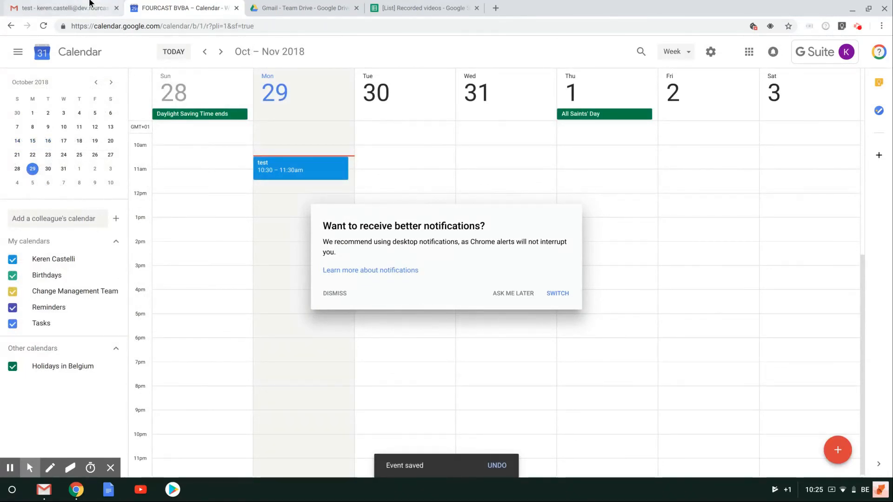
# Return to the 'test' email in Gmail and close the More actions list
pyautogui.click(62, 8)
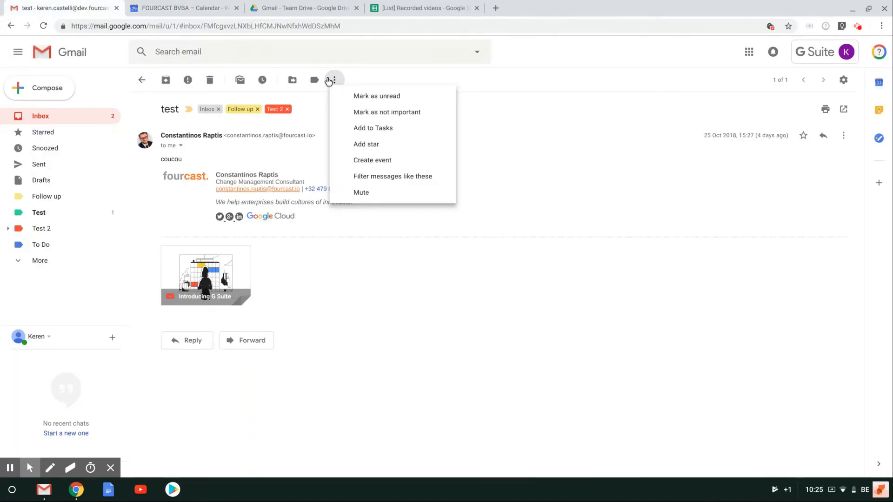
pyautogui.moveTo(372, 159)
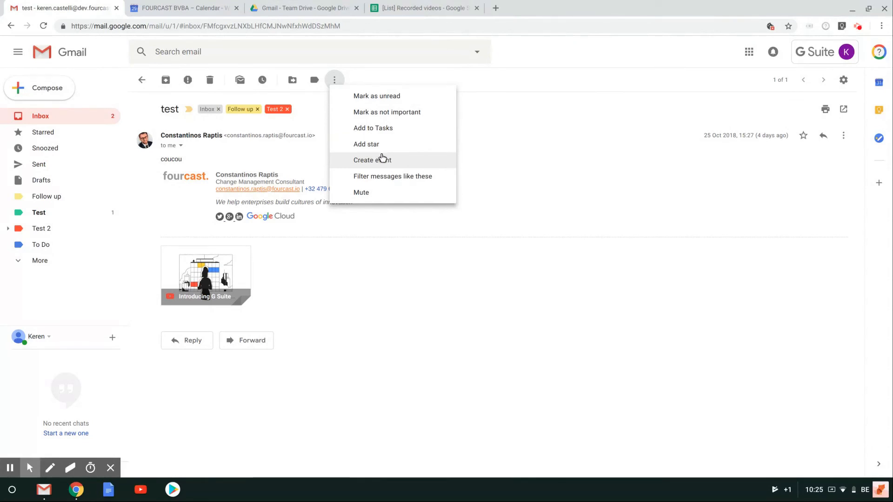
pyautogui.moveTo(382, 159)
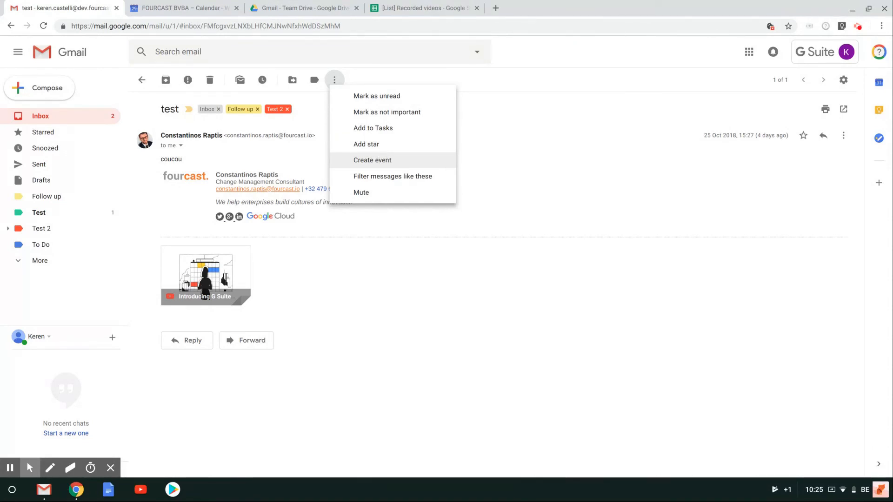
pyautogui.click(509, 176)
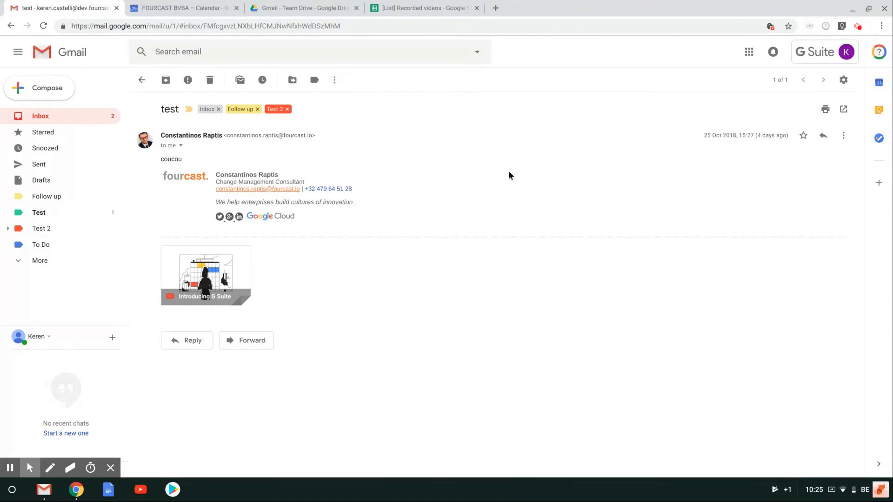